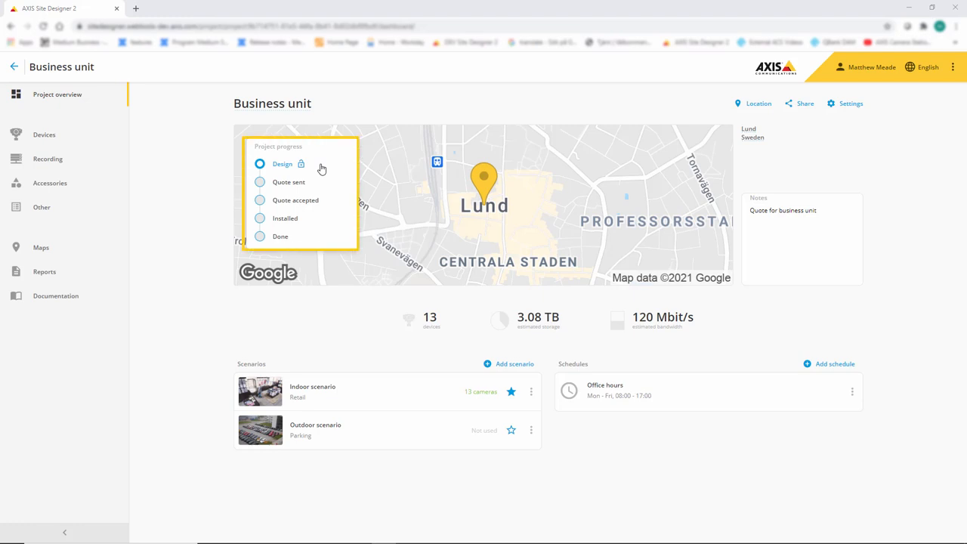
# Step: Mark the Business unit project Quote accepted, Installed, then Done, reopening it from the project list
pyautogui.click(260, 200)
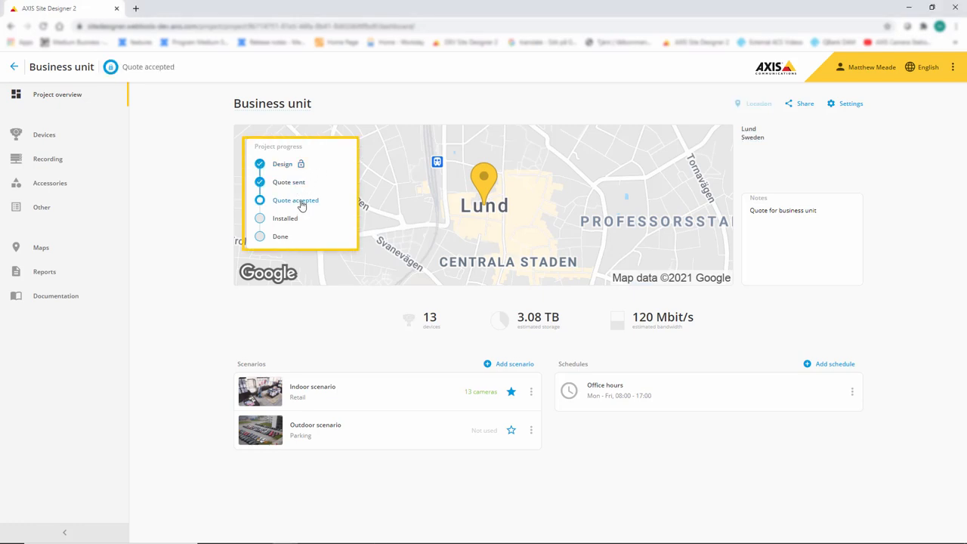
pyautogui.click(260, 218)
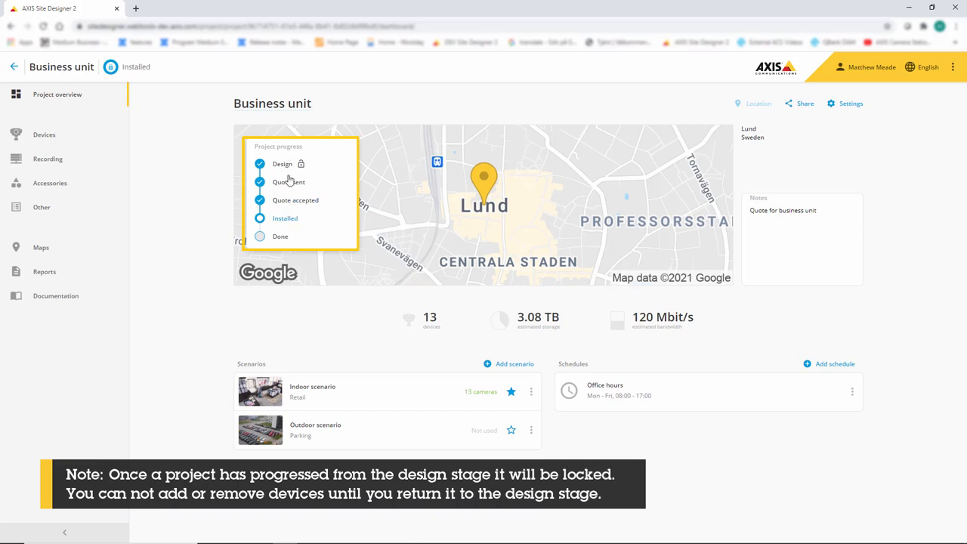
pyautogui.moveTo(290, 226)
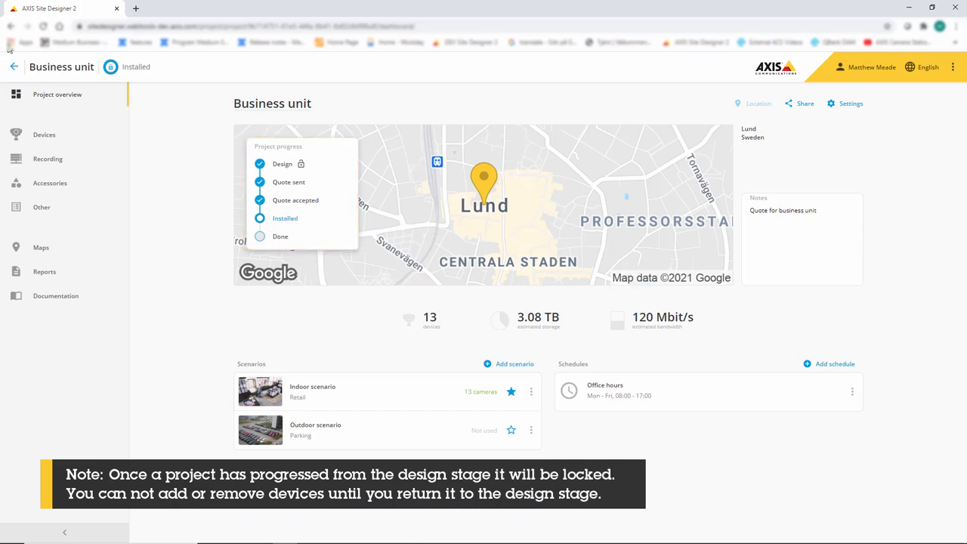
pyautogui.click(14, 67)
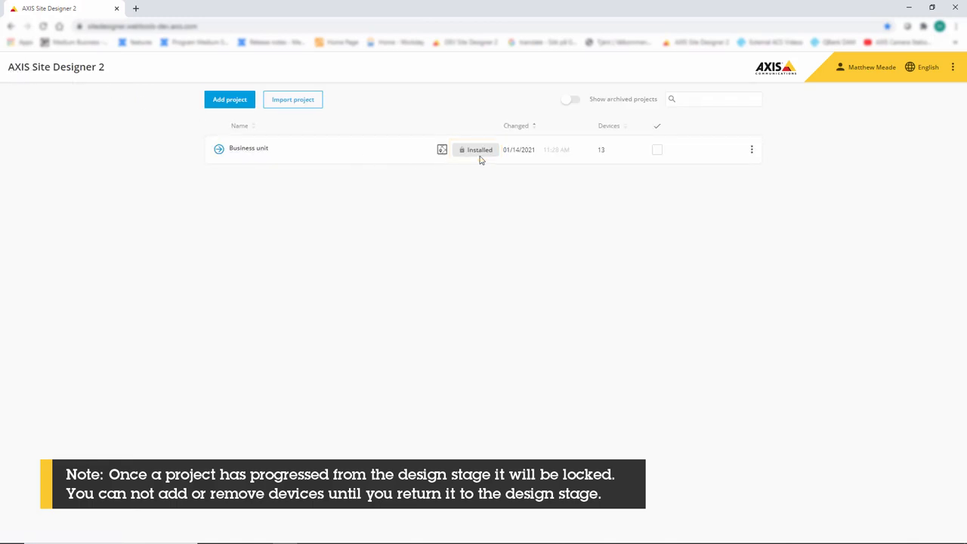
pyautogui.click(248, 149)
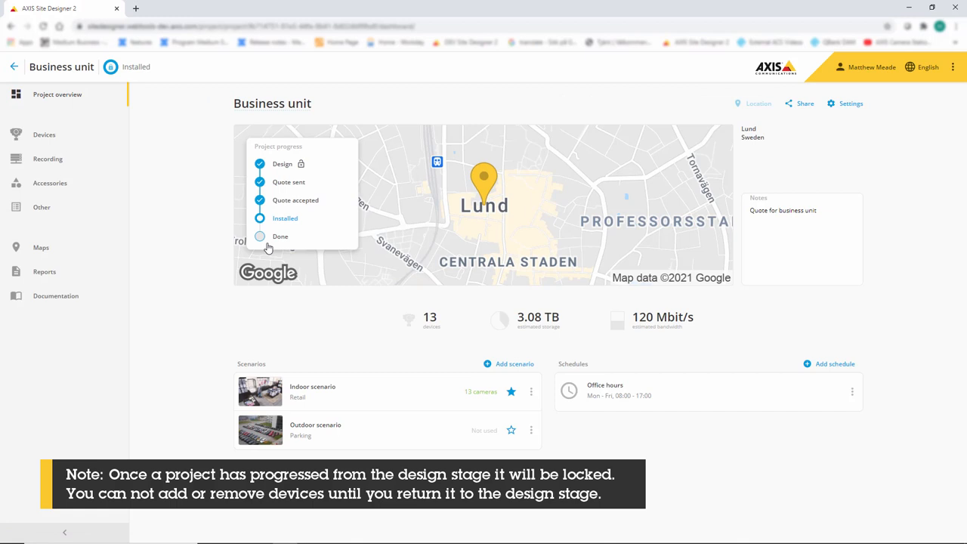
pyautogui.click(260, 237)
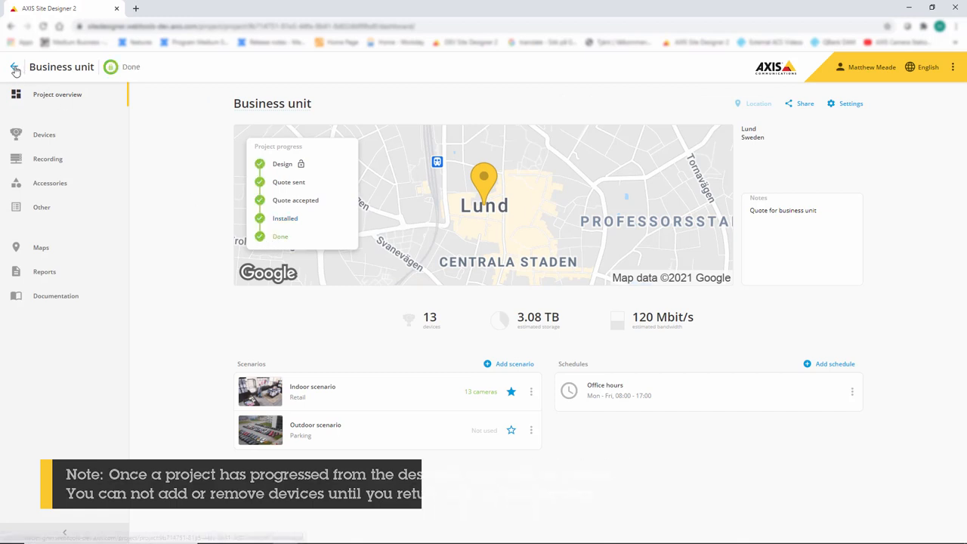
pyautogui.click(13, 69)
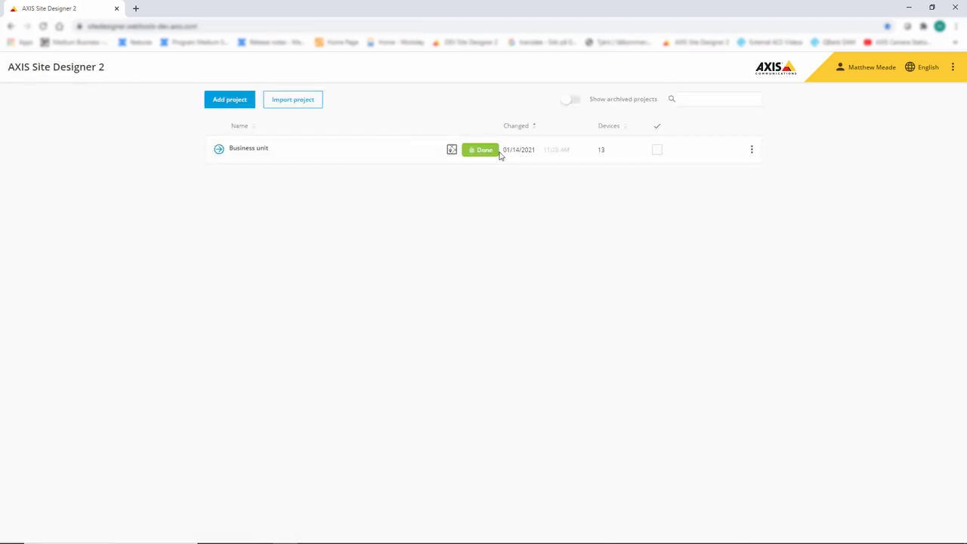
pyautogui.click(249, 148)
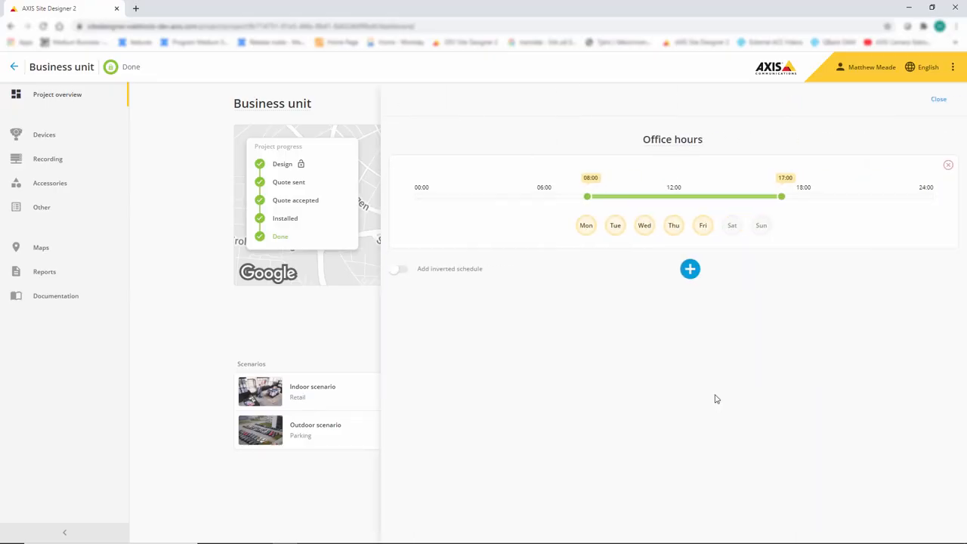
# Step: Enable the inverted Office hours schedule and move the weekday end from 17:00 to 18:00
pyautogui.click(400, 269)
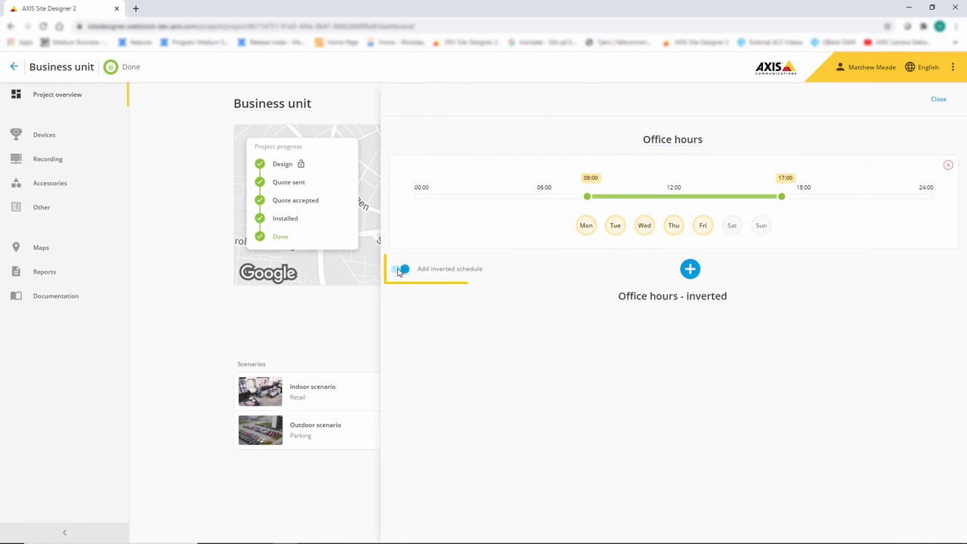
pyautogui.click(400, 269)
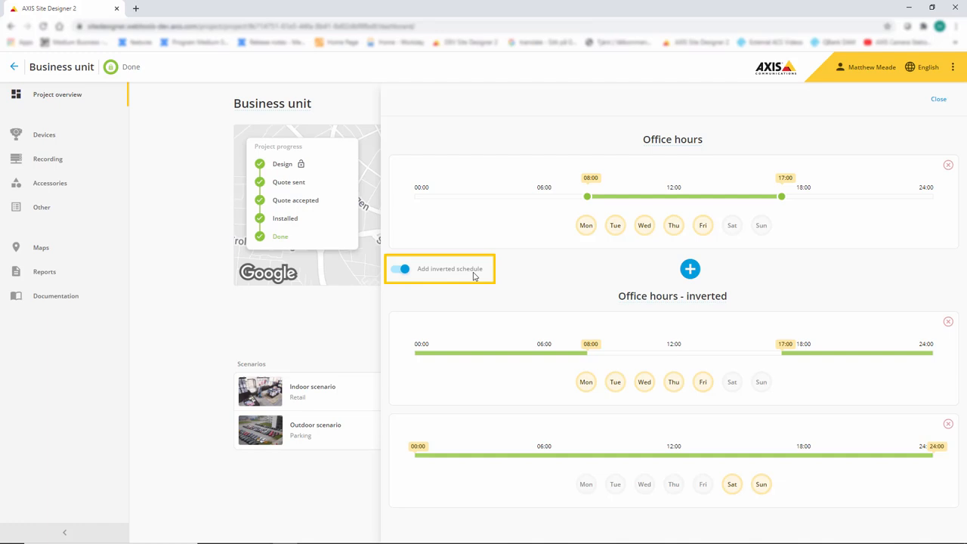
pyautogui.moveTo(633, 198)
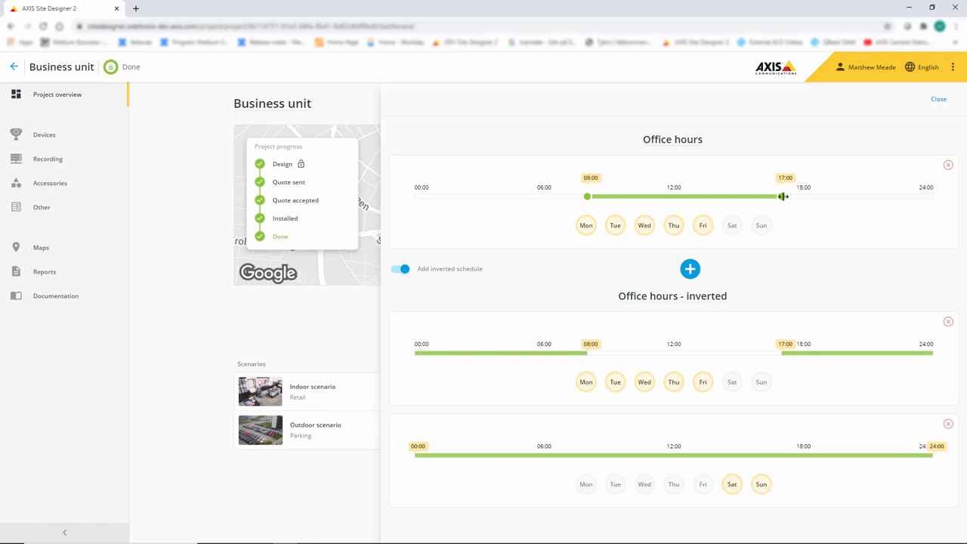
pyautogui.moveTo(784, 196); pyautogui.dragTo(805, 197)
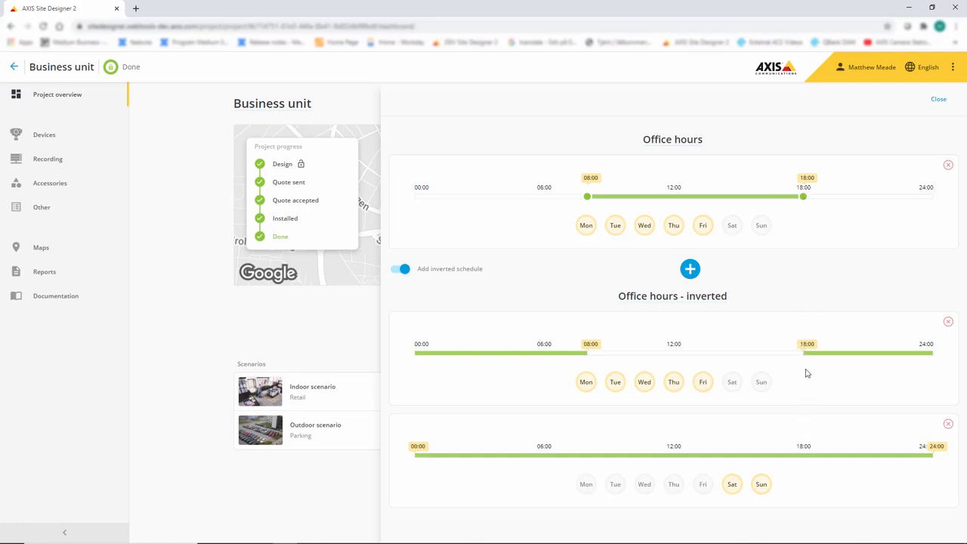
pyautogui.moveTo(807, 360)
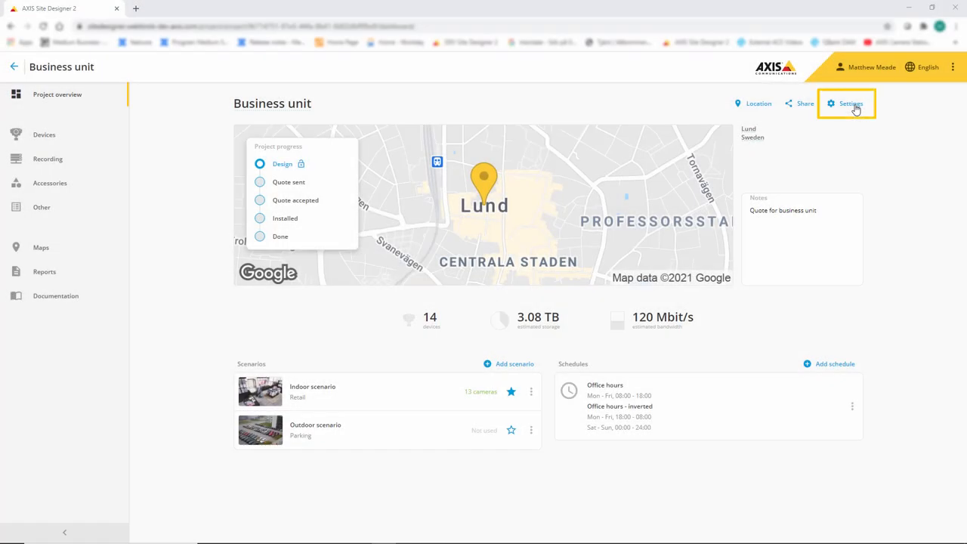
# Step: Change the project Settings installation height from 3.0 m to 3.5 m
pyautogui.click(850, 103)
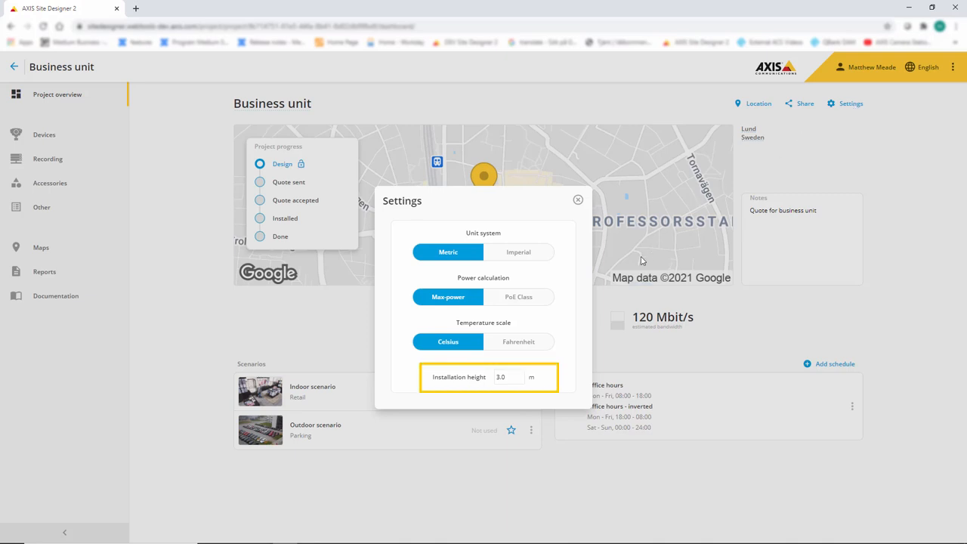
pyautogui.click(508, 377)
pyautogui.write('3.5')
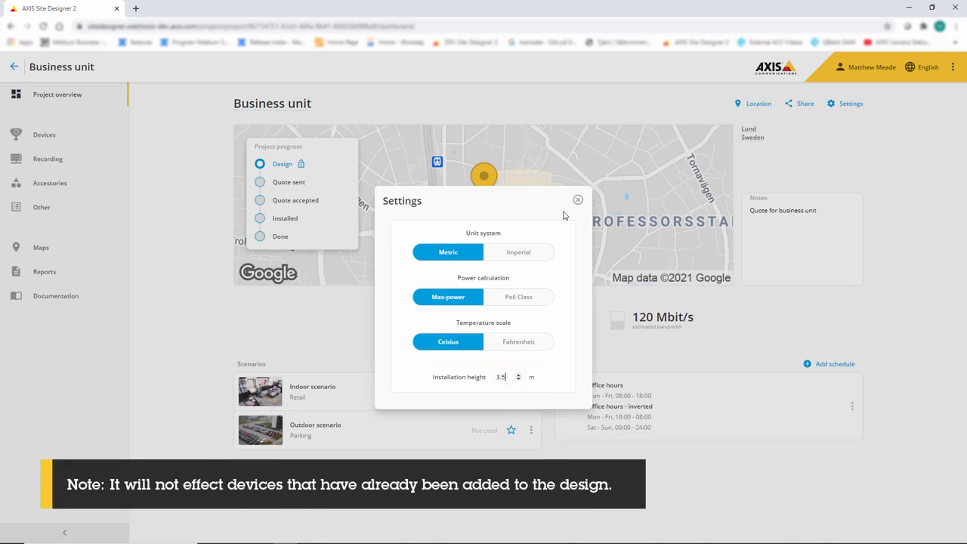
pyautogui.moveTo(578, 202)
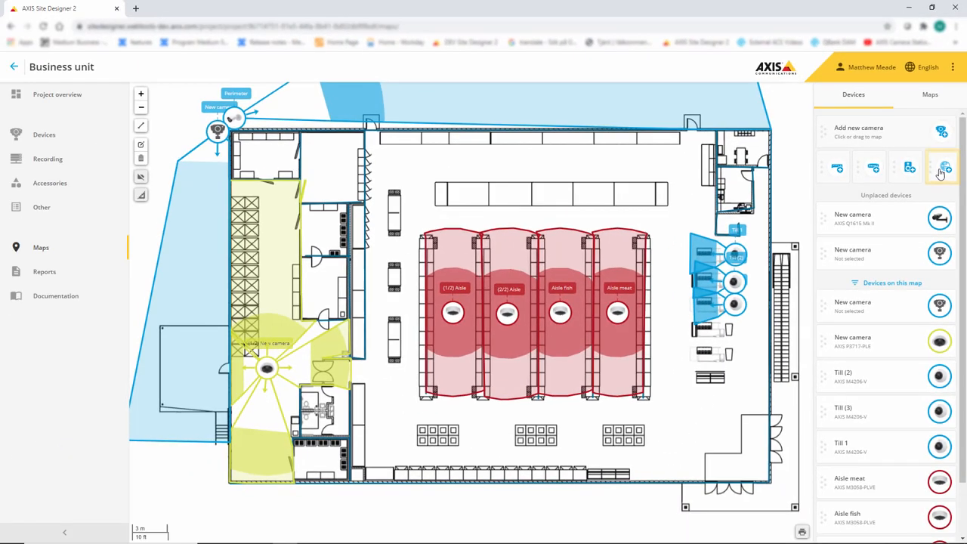
# Step: Add an AXIS D2110-VE Security Radar below the floor plan and stretch its detection range outward
pyautogui.click(947, 168)
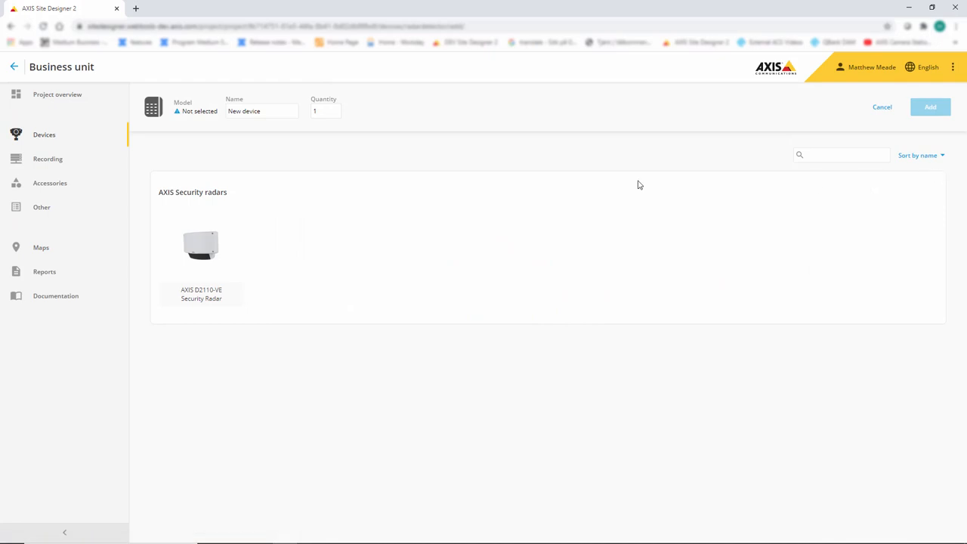
pyautogui.click(201, 246)
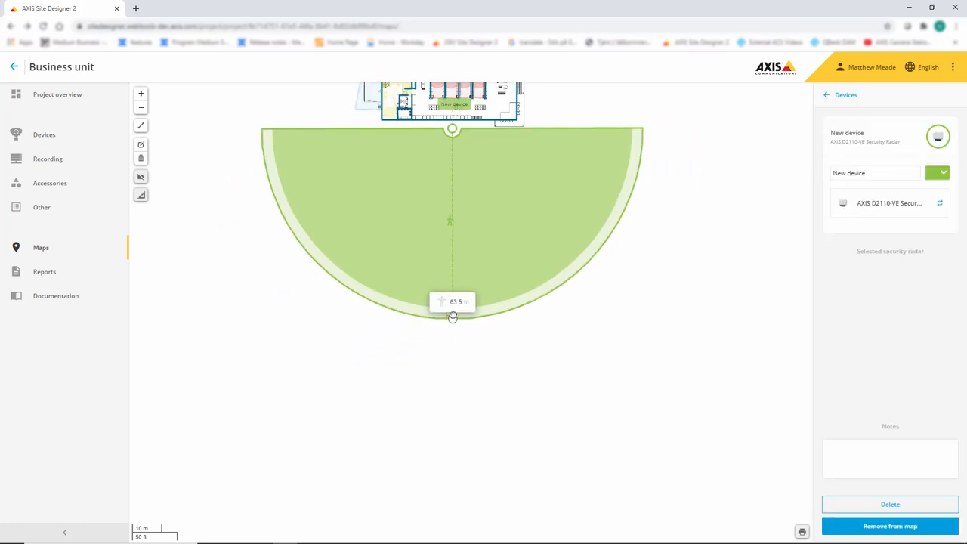
pyautogui.moveTo(452, 316); pyautogui.dragTo(453, 308)
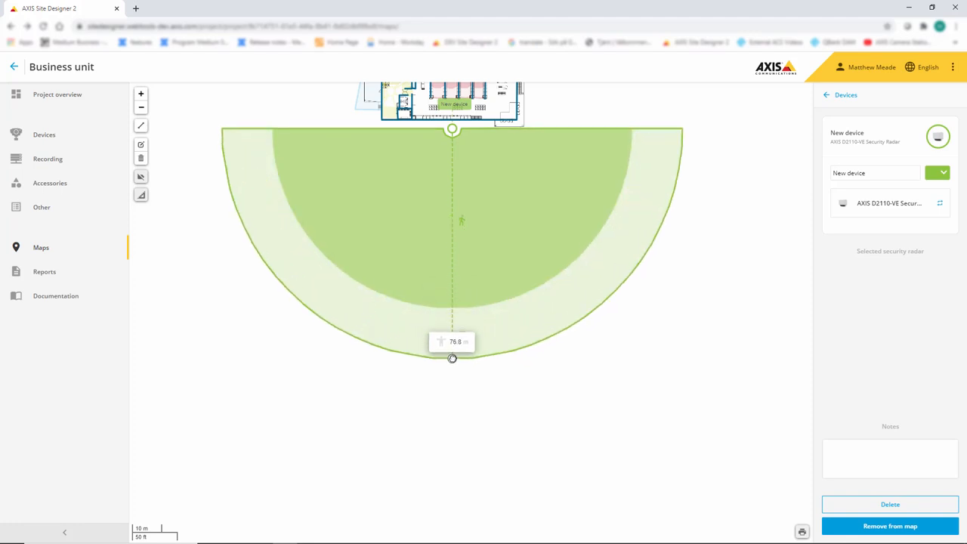
pyautogui.moveTo(452, 358); pyautogui.dragTo(450, 385)
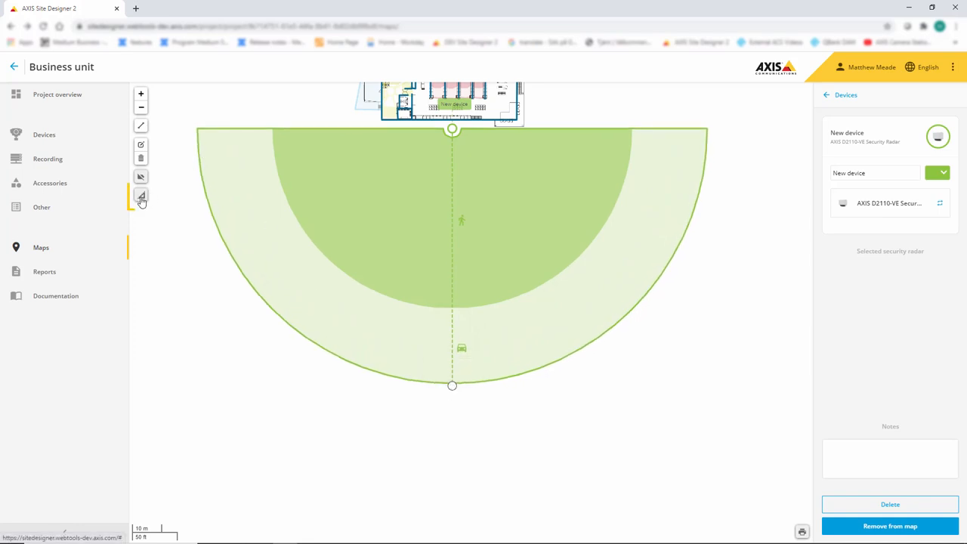
# Step: Measure the floor plan's bottom wall with the map measure tool, reading 44.4 m
pyautogui.click(141, 196)
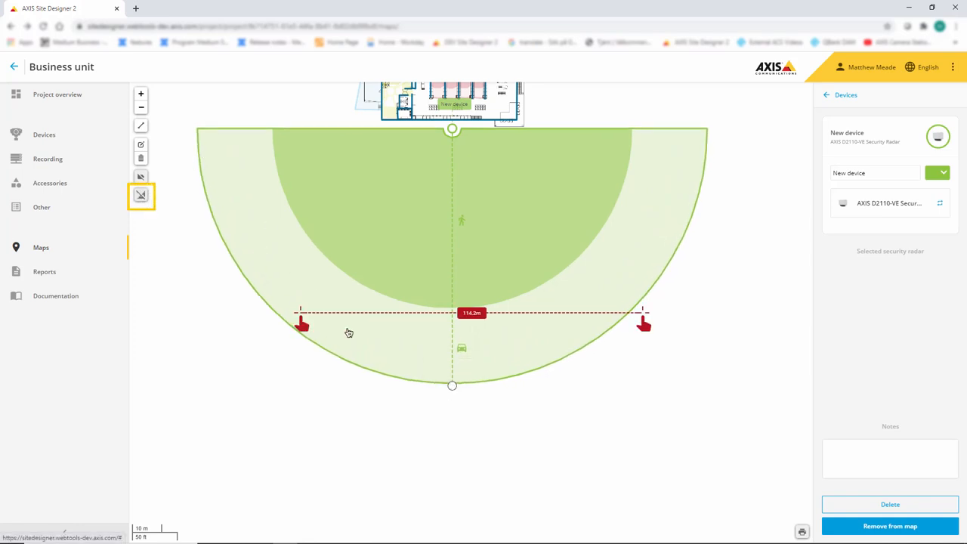
pyautogui.moveTo(301, 325); pyautogui.dragTo(382, 127)
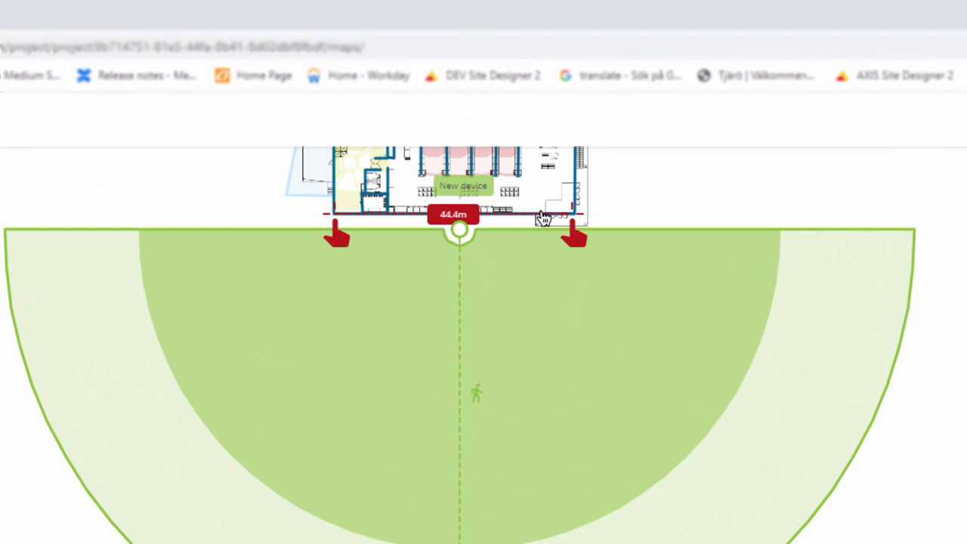
pyautogui.moveTo(495, 310)
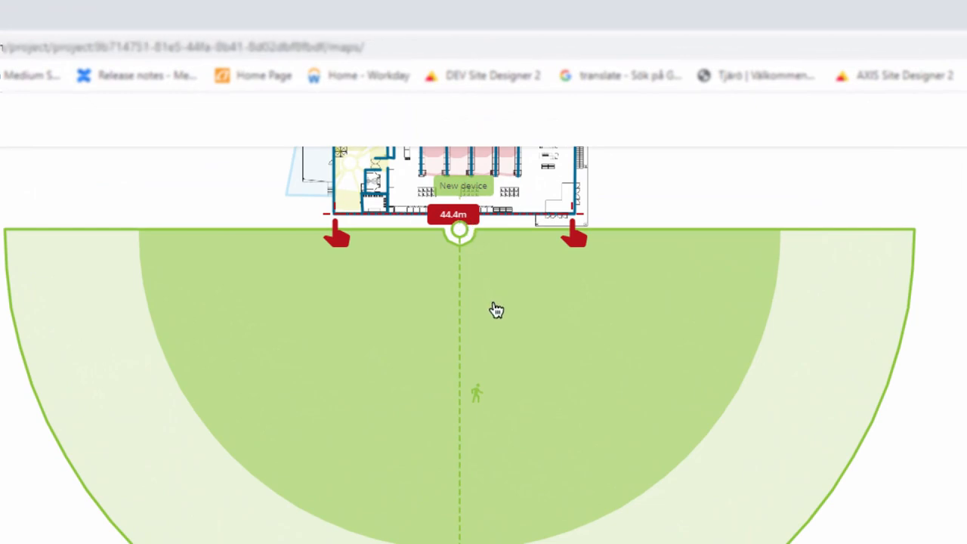
pyautogui.moveTo(505, 300)
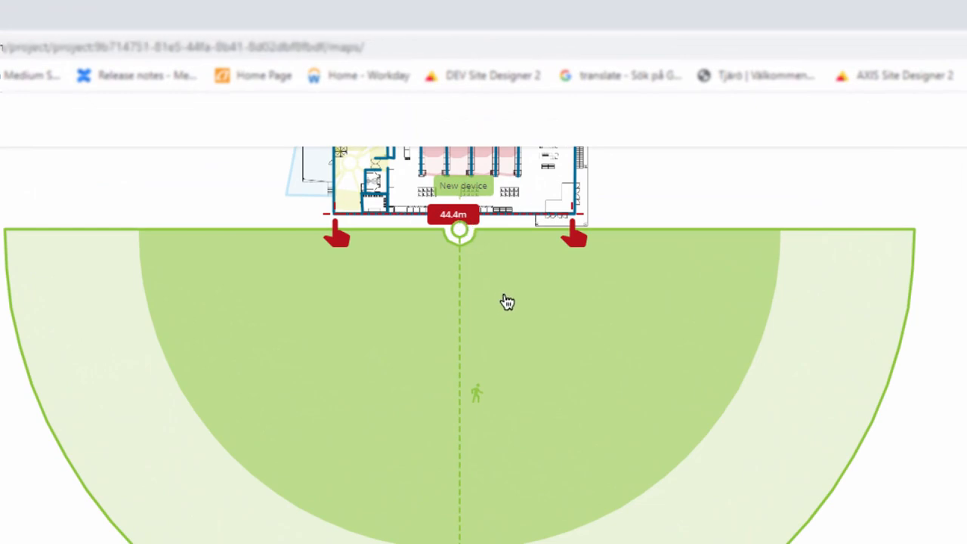